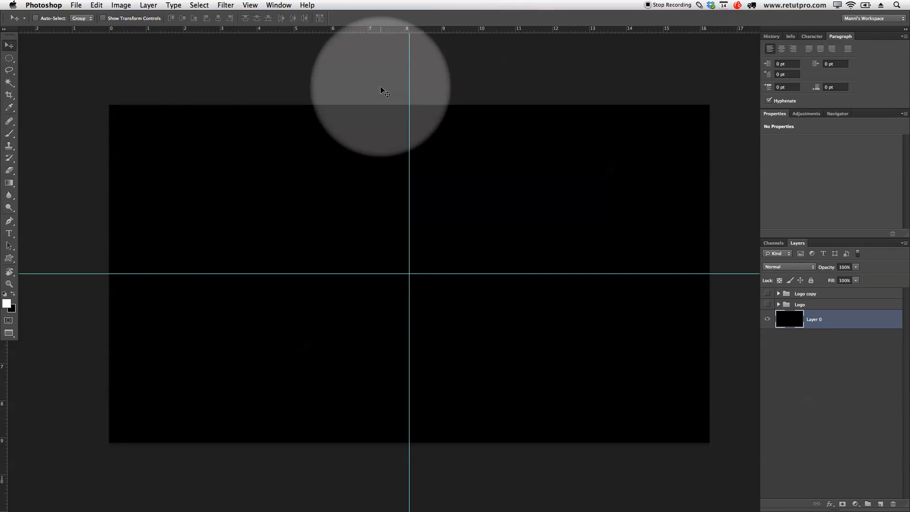
{"action": "mouse_move", "coordinate": [387, 239]}
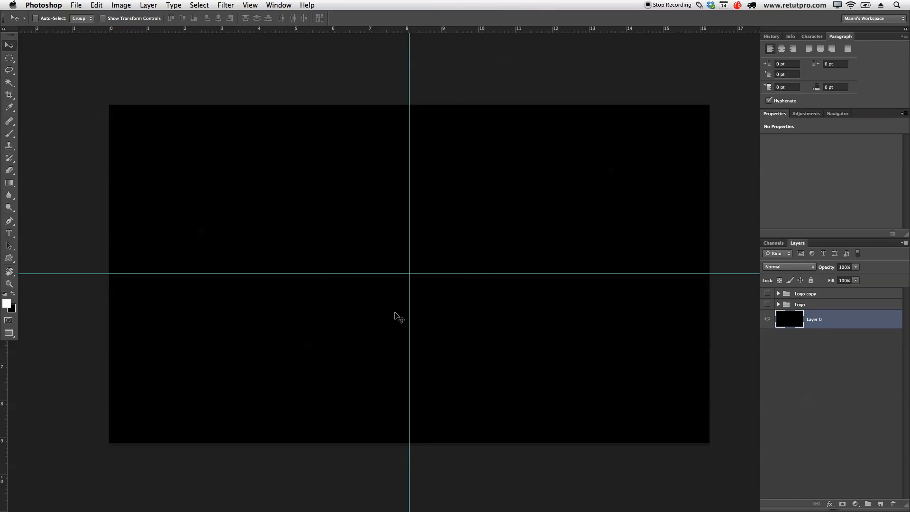
Step: Add a guide, then show the Actions panel and collapse the Guide lINES set
{"action": "left_click", "coordinate": [373, 176]}
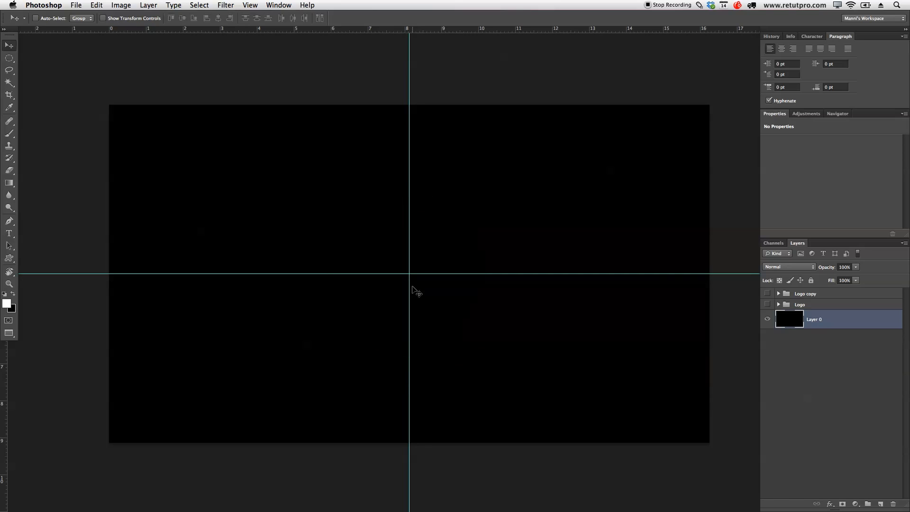
{"action": "left_click", "coordinate": [250, 5]}
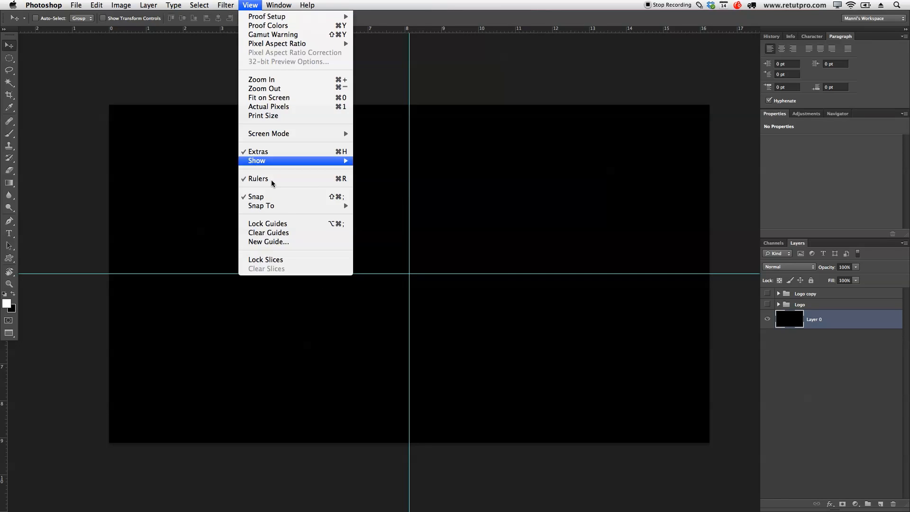
{"action": "left_click", "coordinate": [268, 242]}
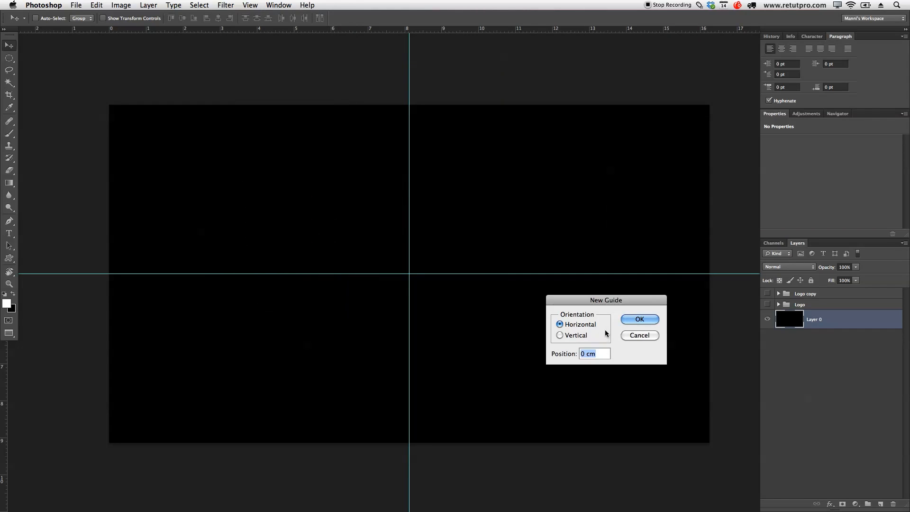
{"action": "left_click", "coordinate": [595, 353]}
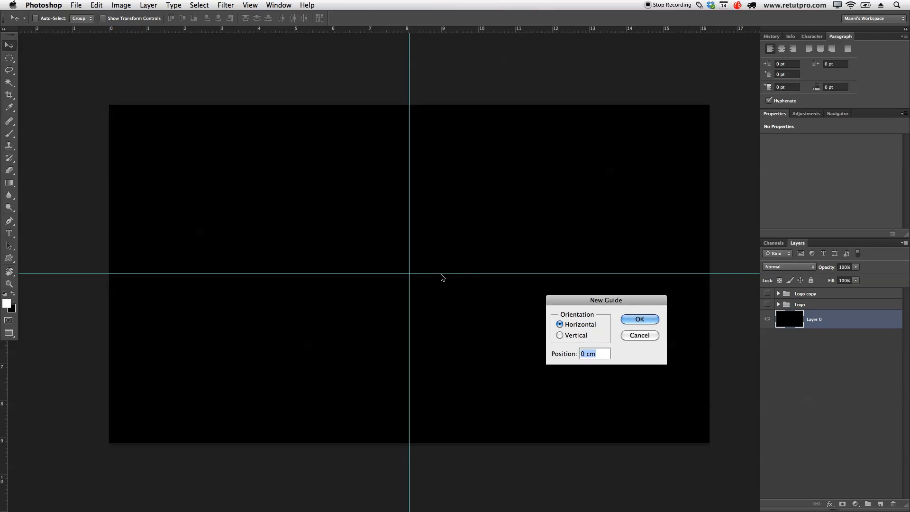
{"action": "mouse_move", "coordinate": [570, 343]}
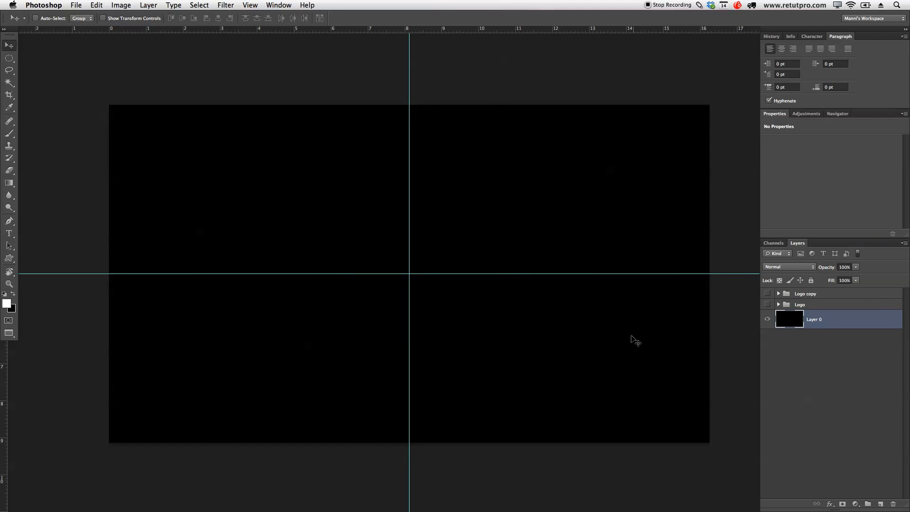
{"action": "mouse_move", "coordinate": [623, 337]}
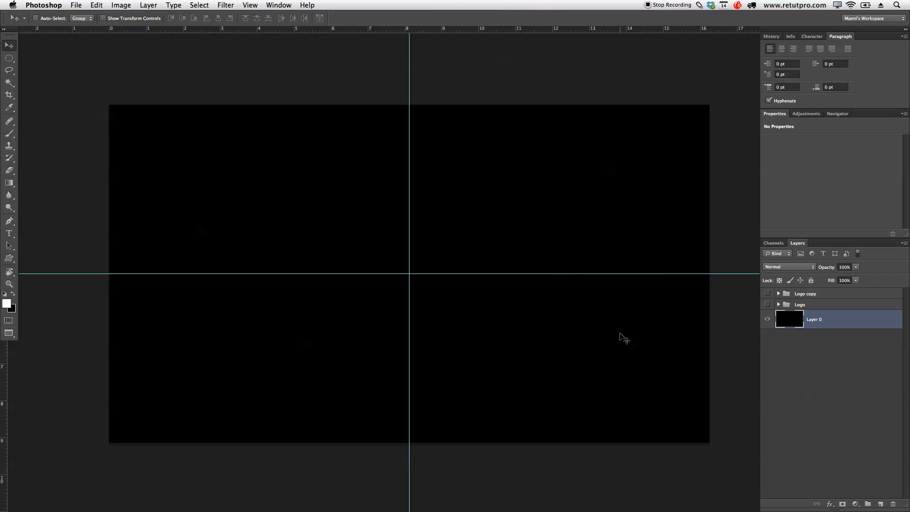
{"action": "mouse_move", "coordinate": [614, 332]}
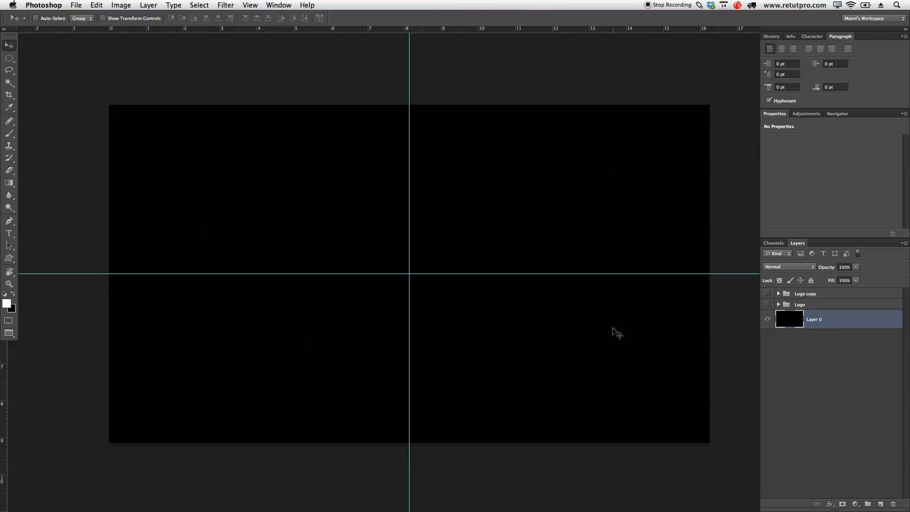
{"action": "mouse_move", "coordinate": [548, 261]}
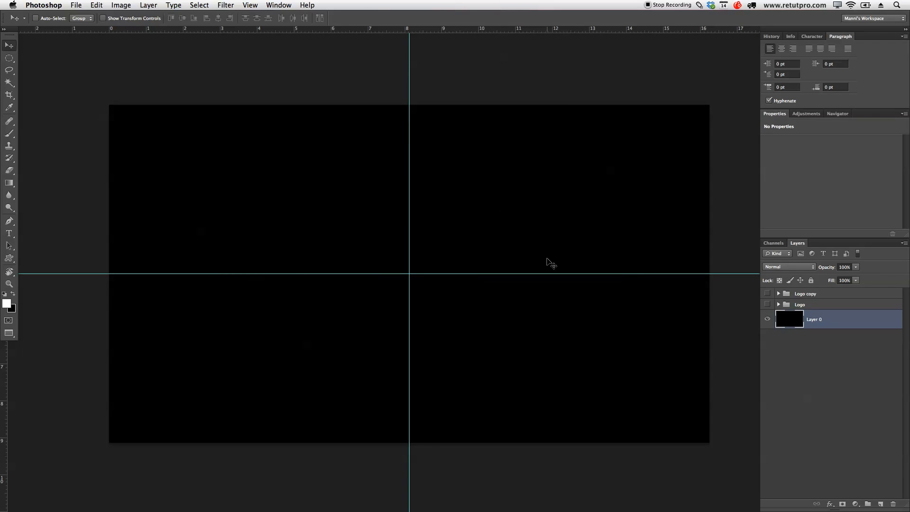
{"action": "mouse_move", "coordinate": [317, 103]}
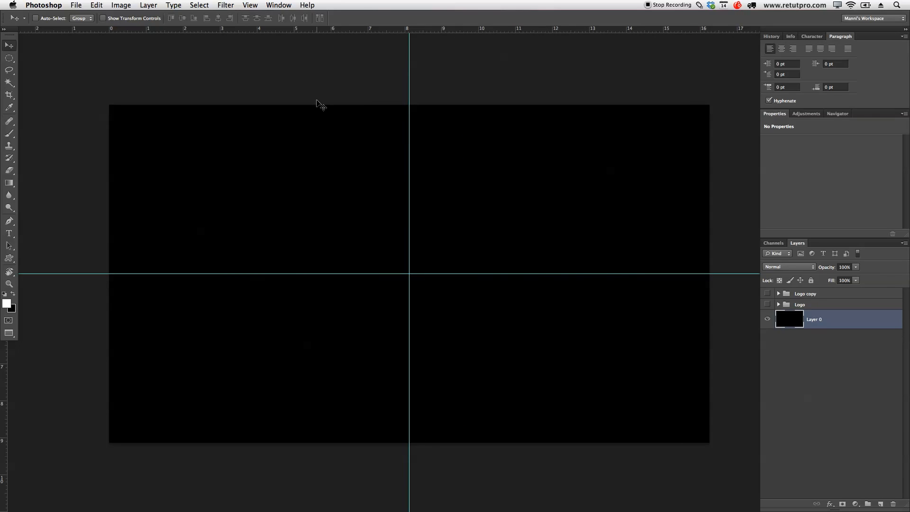
{"action": "mouse_move", "coordinate": [313, 99]}
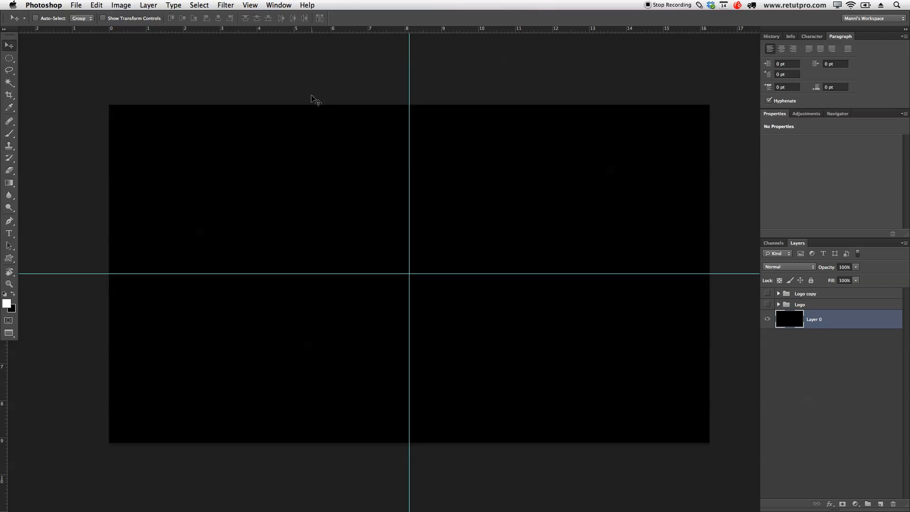
{"action": "left_click", "coordinate": [278, 5]}
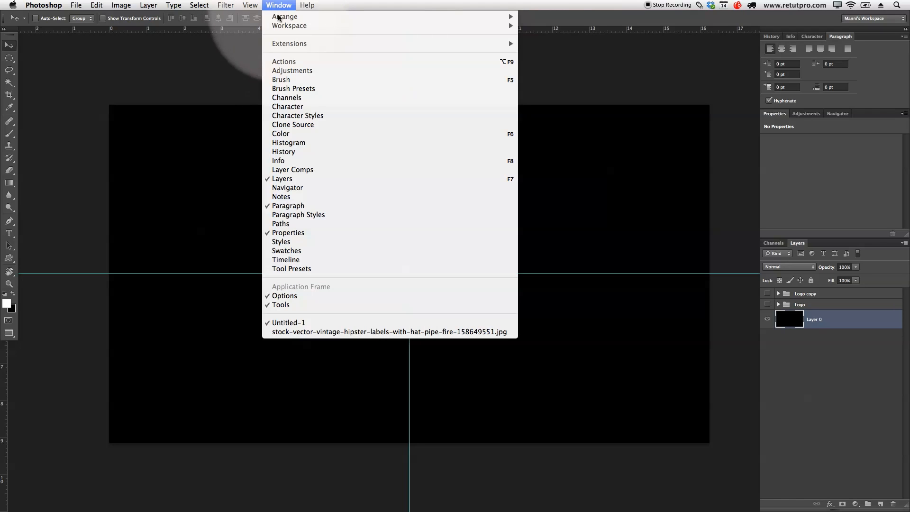
{"action": "mouse_move", "coordinate": [287, 62]}
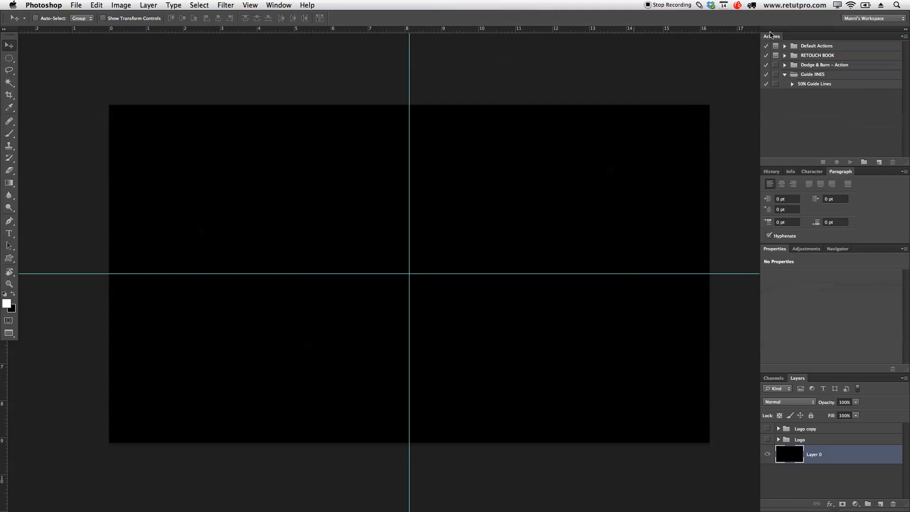
{"action": "mouse_move", "coordinate": [806, 232]}
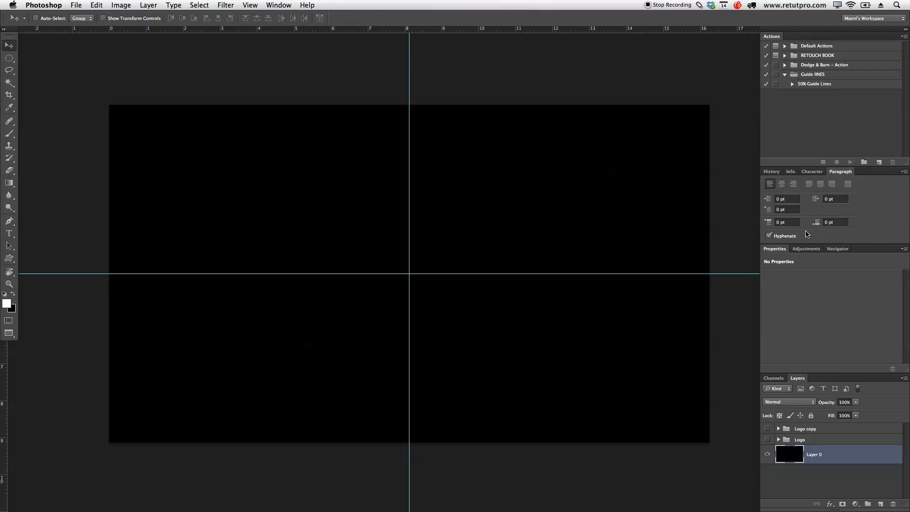
{"action": "left_click", "coordinate": [785, 74]}
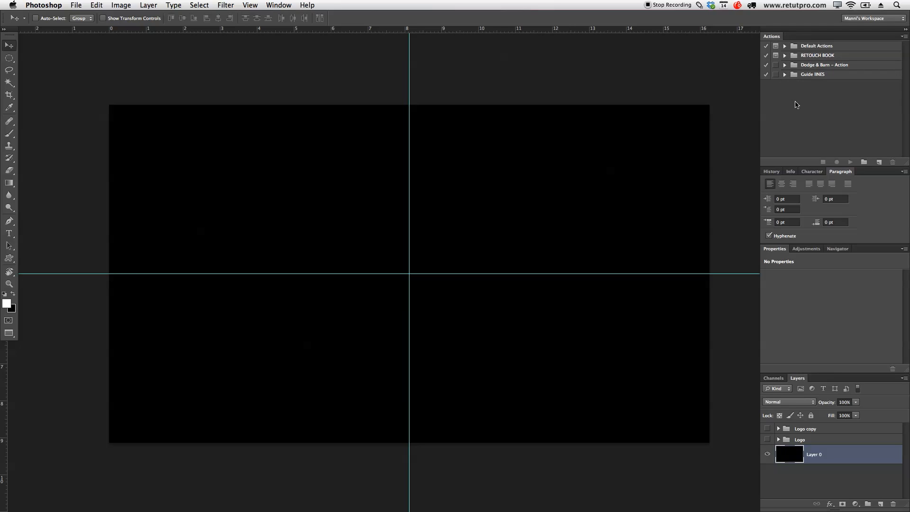
{"action": "mouse_move", "coordinate": [777, 109]}
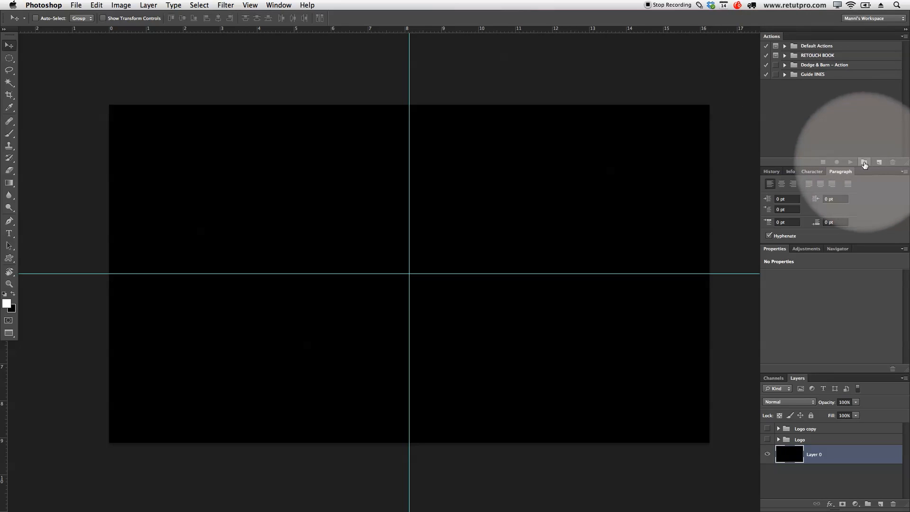
Step: Create a new action set named 'Simple Actions' in the Actions panel
{"action": "left_click", "coordinate": [865, 162]}
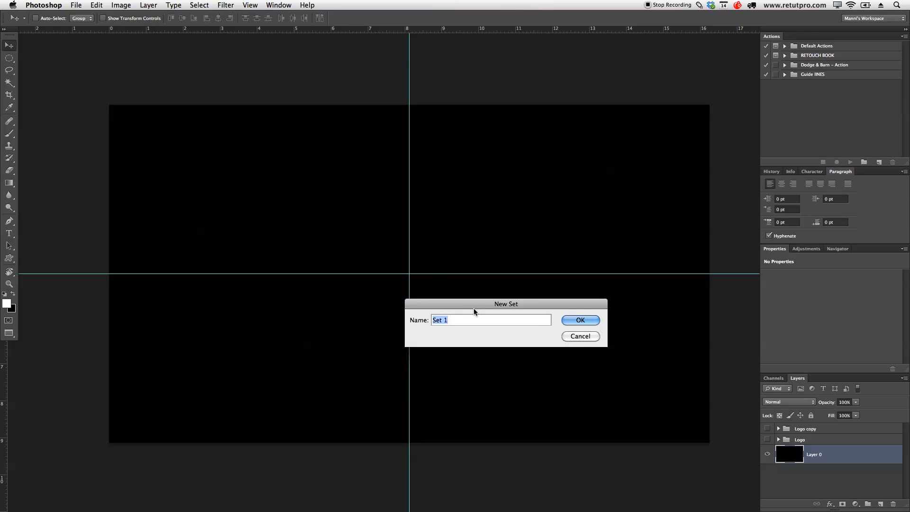
{"action": "type", "text": "Simple Action"}
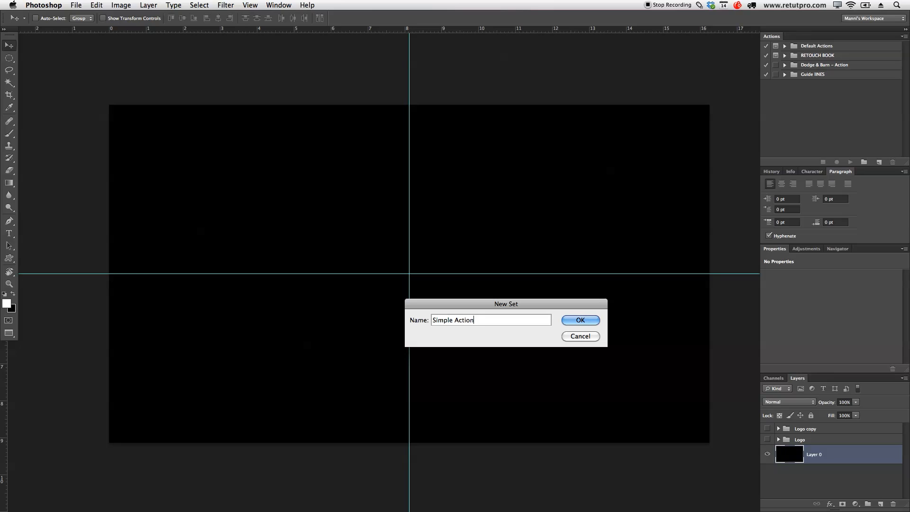
{"action": "type", "text": "s"}
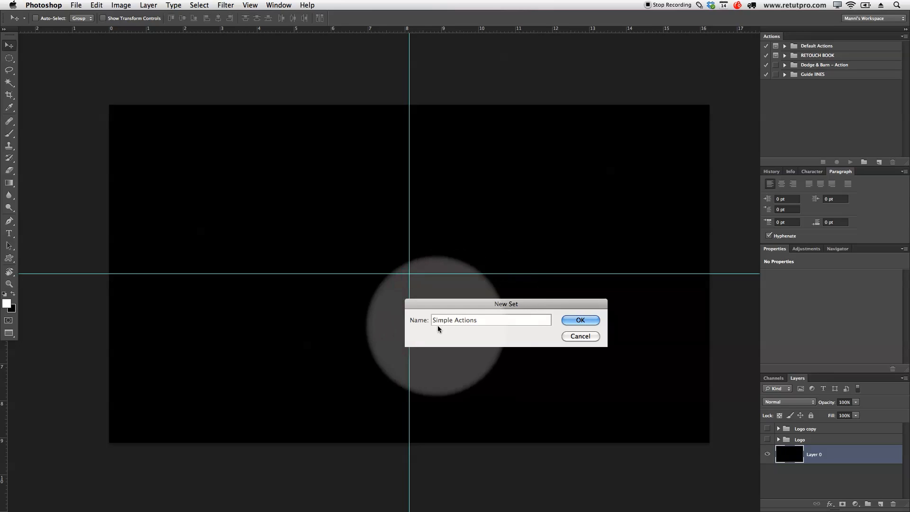
{"action": "left_click", "coordinate": [580, 320]}
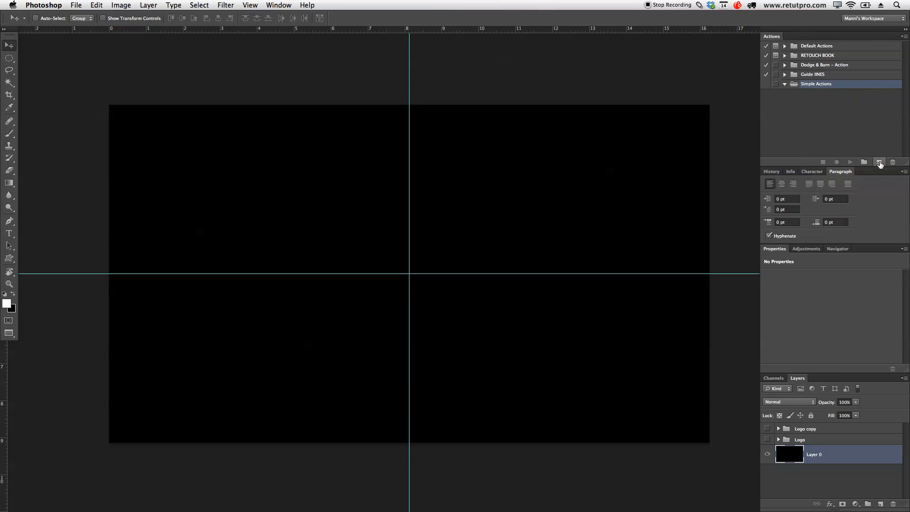
Step: Add a red-labelled '50% Guides' action to Simple Actions and start recording
{"action": "left_click", "coordinate": [879, 162]}
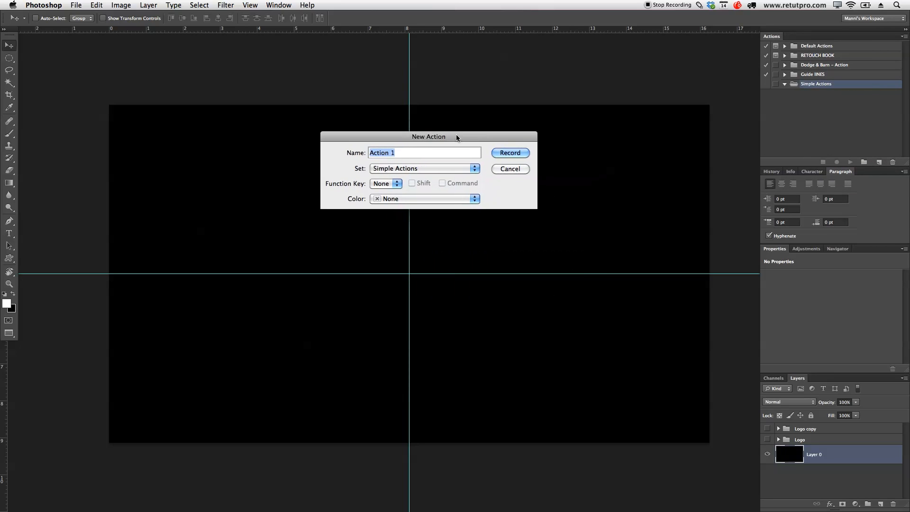
{"action": "mouse_move", "coordinate": [353, 151]}
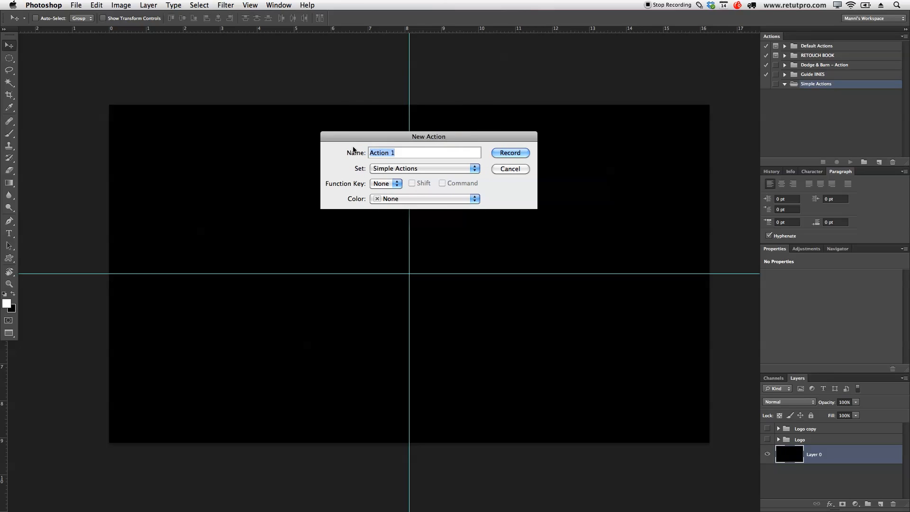
{"action": "type", "text": "50% G"}
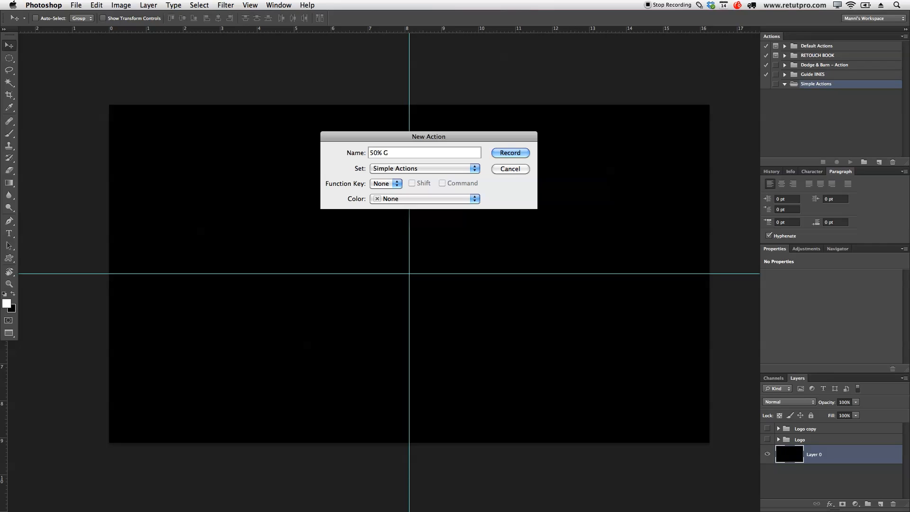
{"action": "type", "text": "uides"}
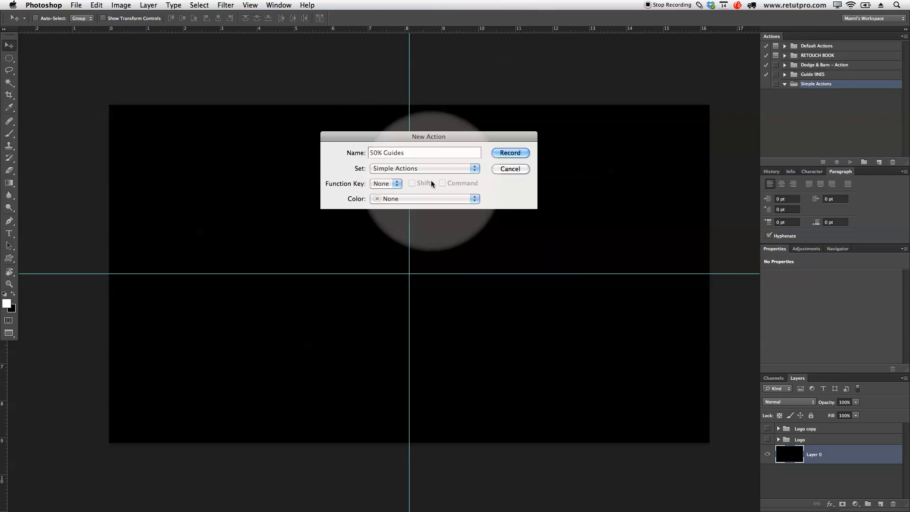
{"action": "left_click", "coordinate": [424, 198]}
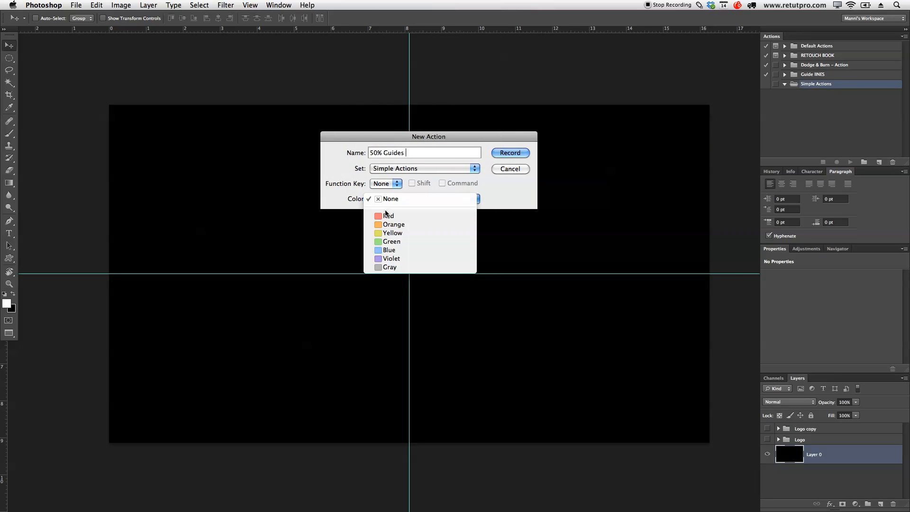
{"action": "left_click", "coordinate": [388, 216]}
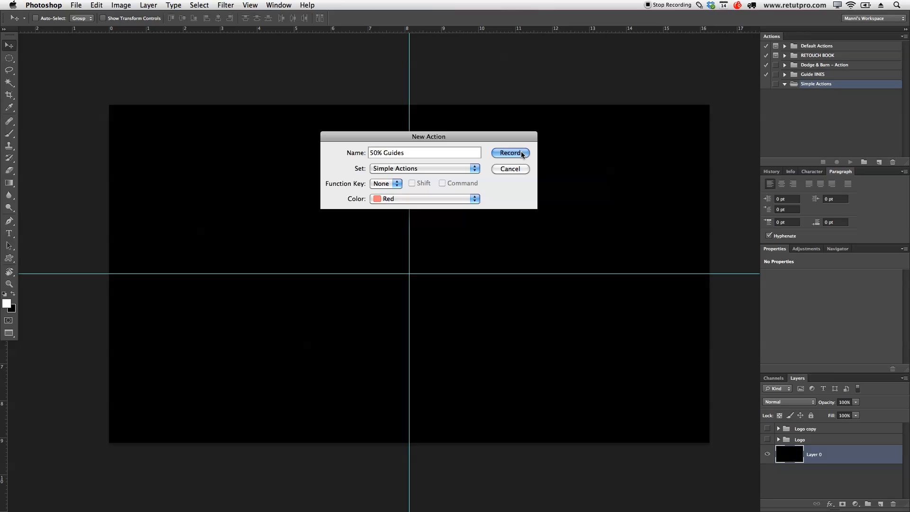
{"action": "left_click", "coordinate": [511, 152]}
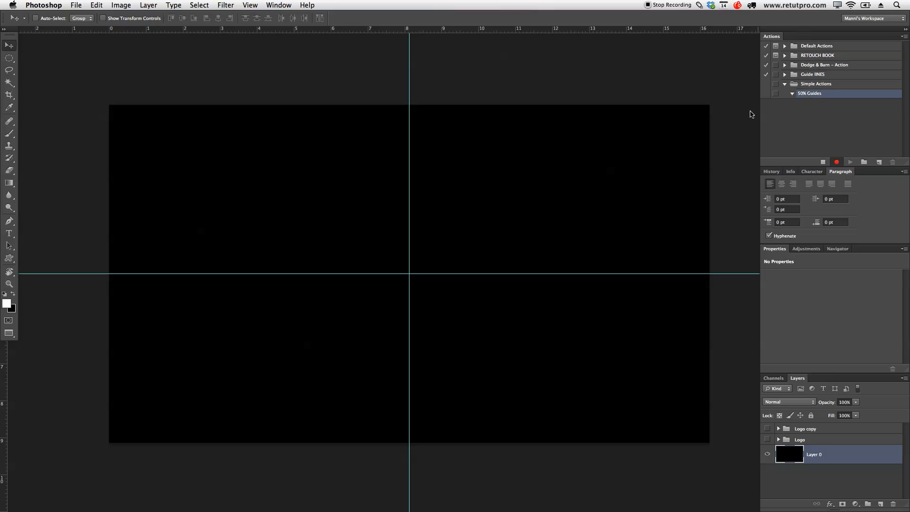
Step: Record a new horizontal guide at 50% position
{"action": "left_click", "coordinate": [249, 6]}
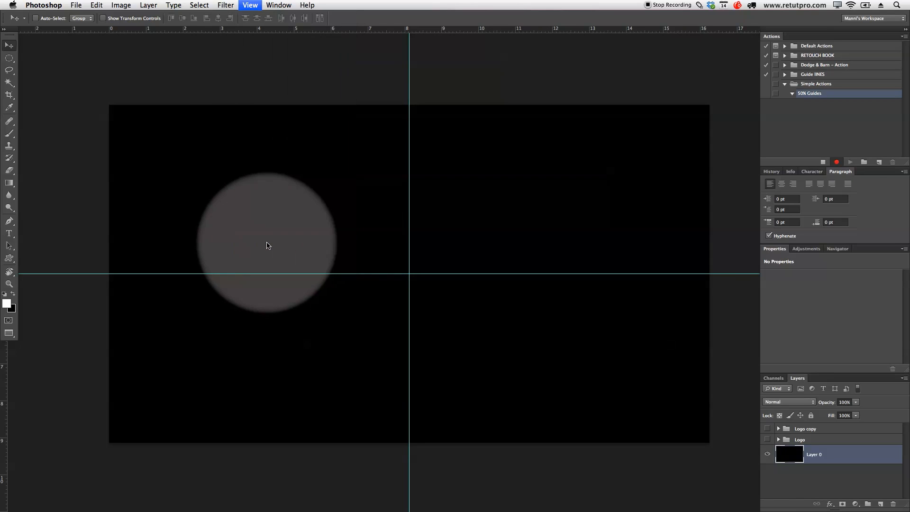
{"action": "left_click", "coordinate": [249, 6]}
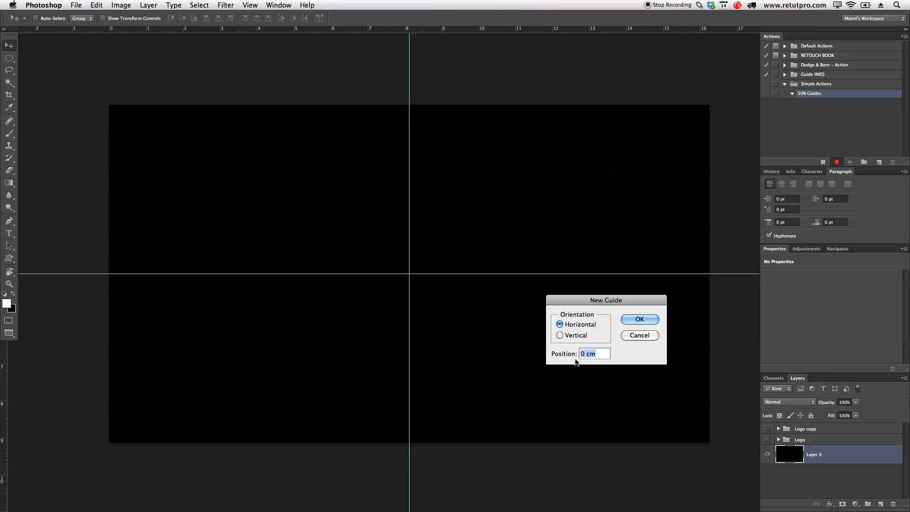
{"action": "type", "text": "50%"}
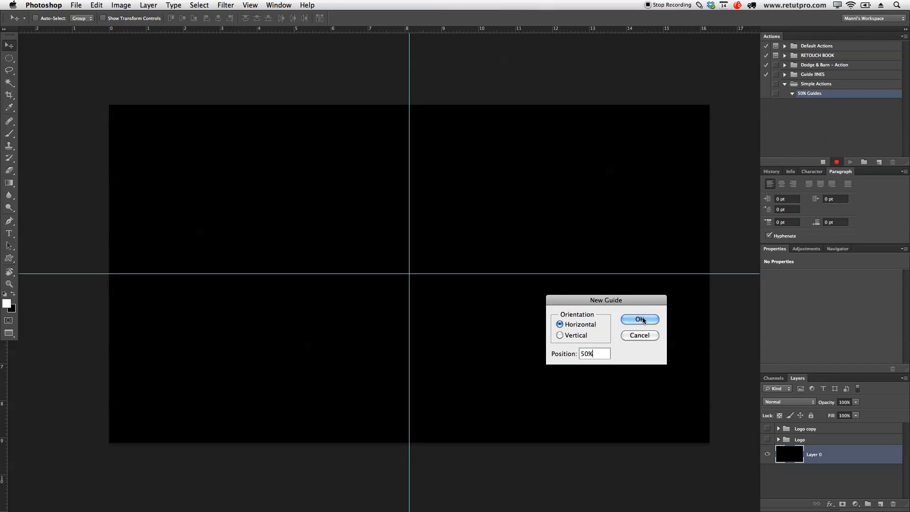
{"action": "left_click", "coordinate": [640, 319]}
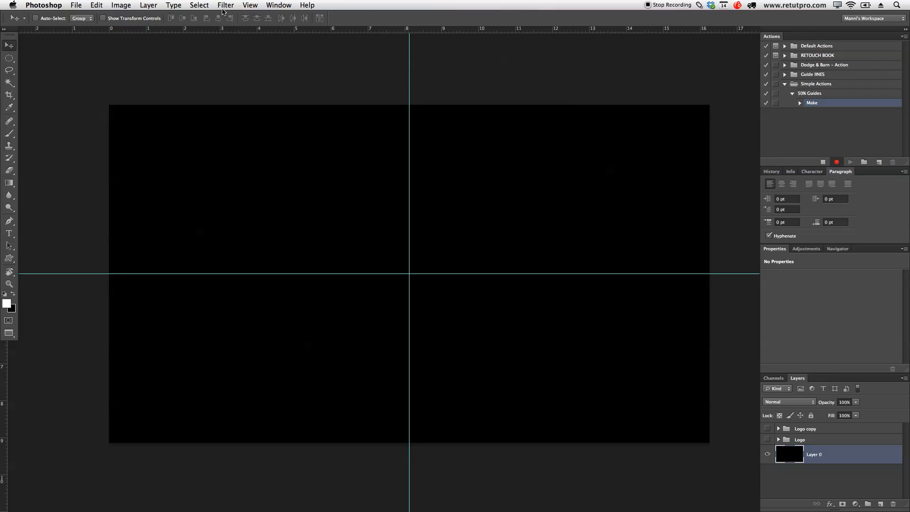
Step: Record a new vertical guide at 50% position
{"action": "left_click", "coordinate": [250, 6]}
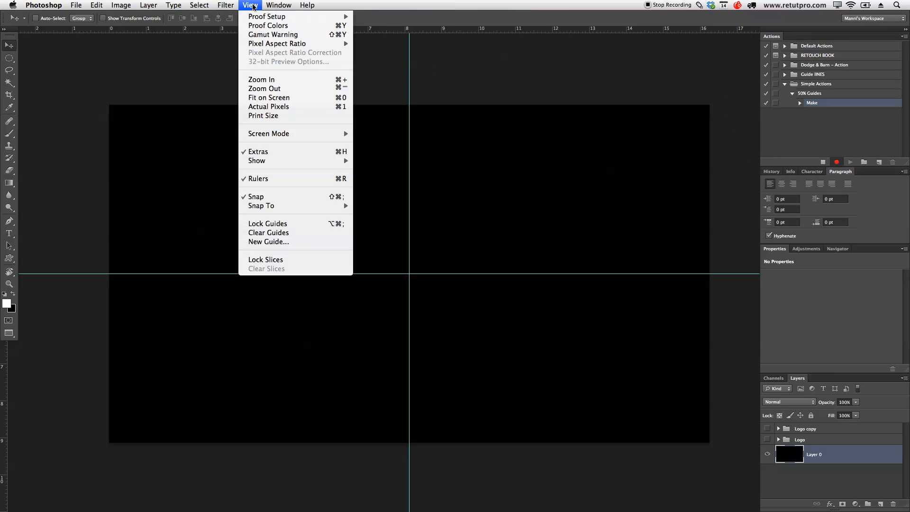
{"action": "left_click", "coordinate": [268, 242]}
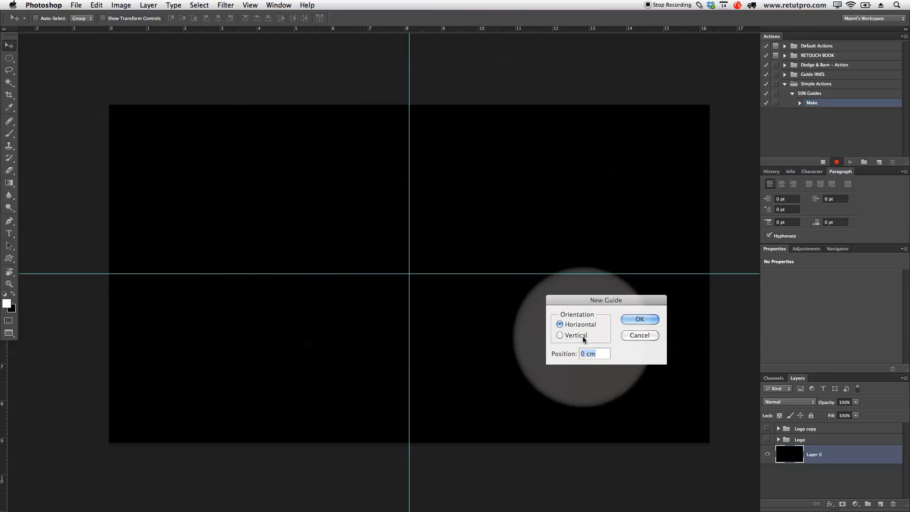
{"action": "left_click", "coordinate": [560, 335]}
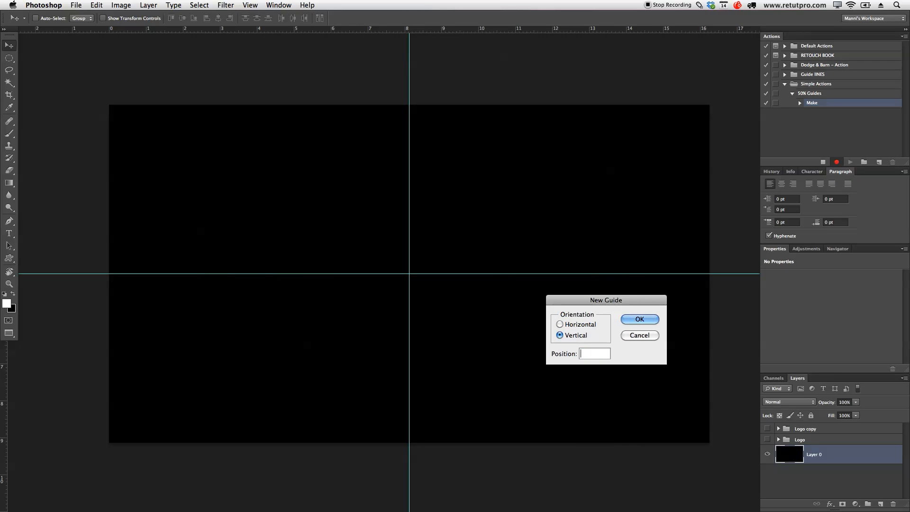
{"action": "type", "text": "50%"}
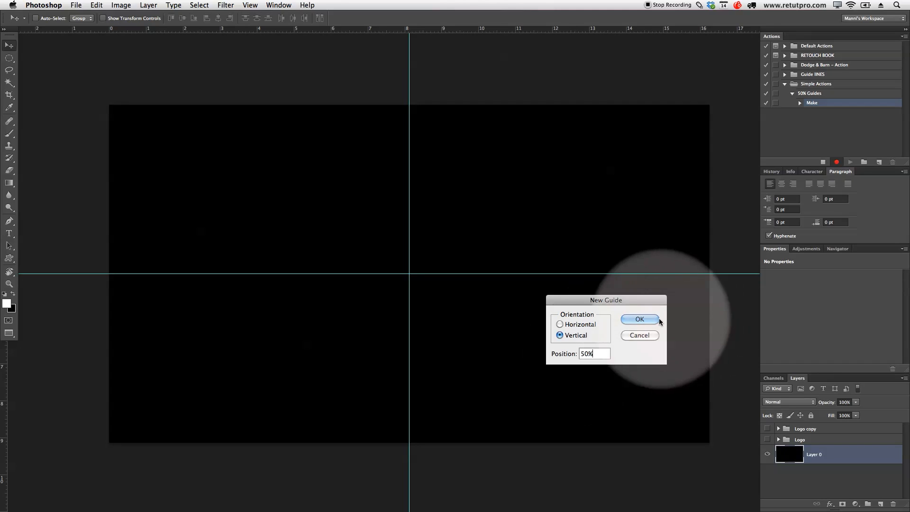
{"action": "left_click", "coordinate": [640, 319]}
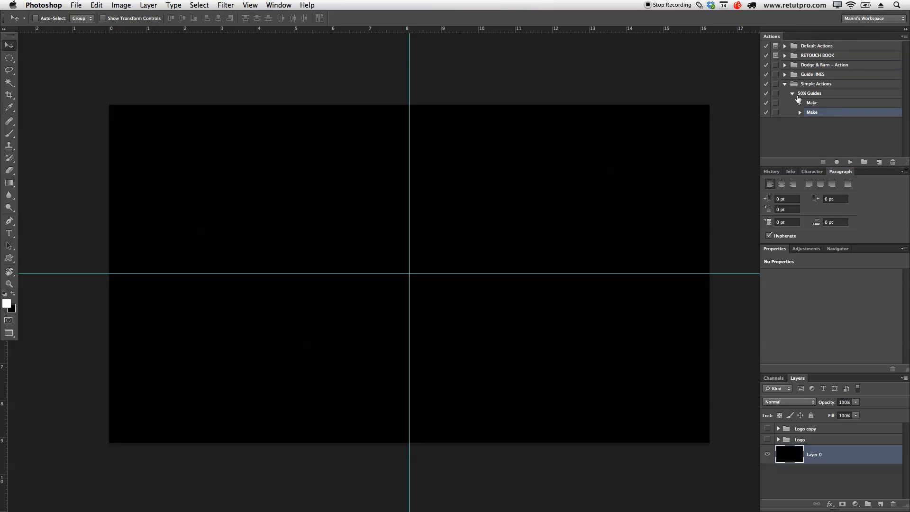
Step: Collapse the 50% Guides action and clear all guides from the canvas
{"action": "left_click", "coordinate": [794, 93]}
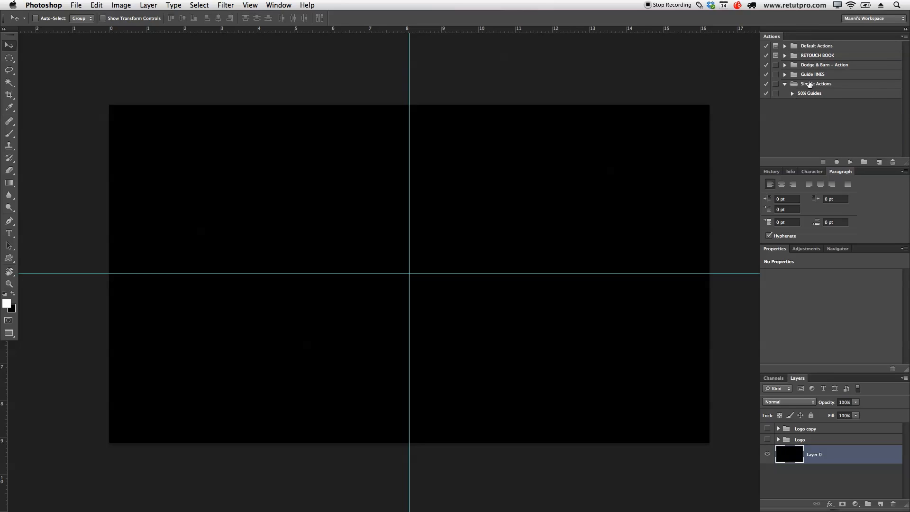
{"action": "mouse_move", "coordinate": [803, 98]}
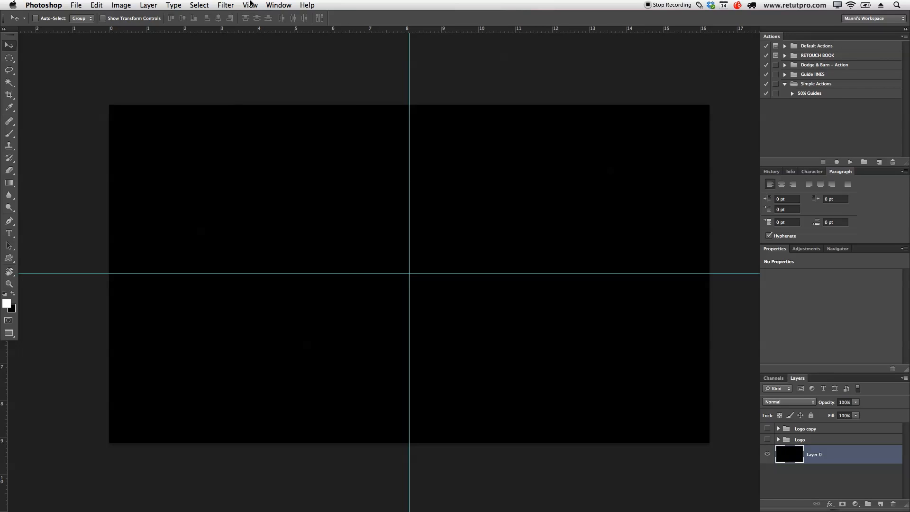
{"action": "left_click", "coordinate": [251, 5]}
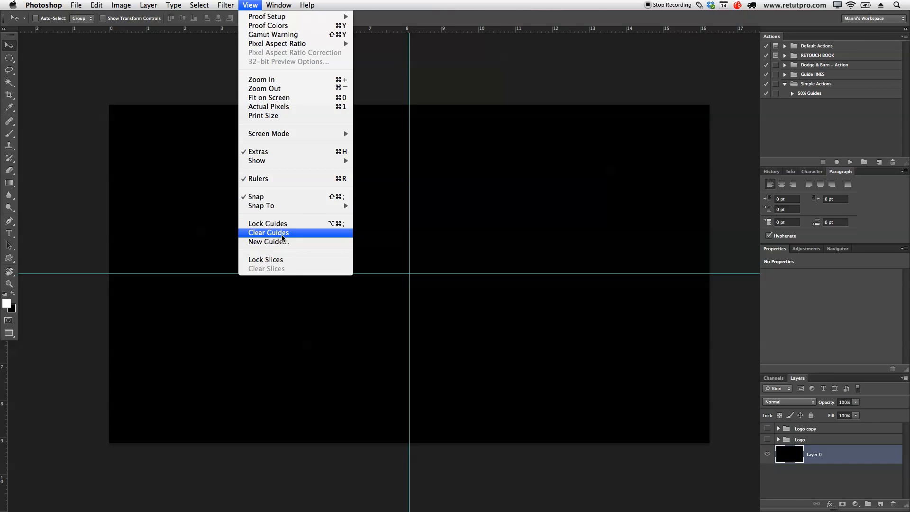
{"action": "left_click", "coordinate": [283, 232]}
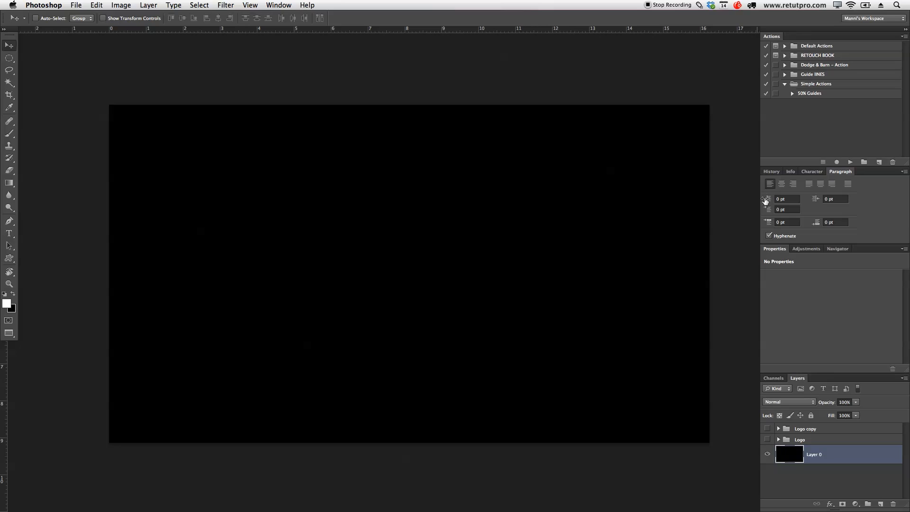
{"action": "mouse_move", "coordinate": [625, 211]}
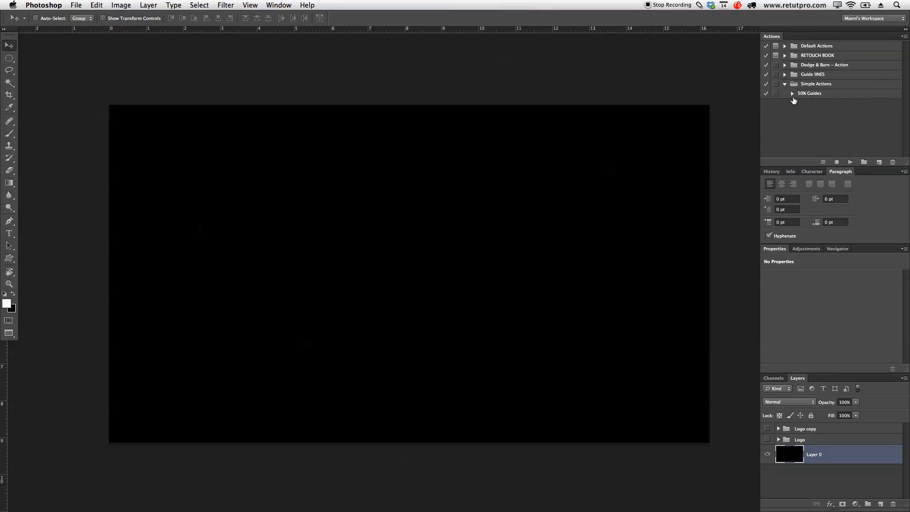
{"action": "mouse_move", "coordinate": [802, 101]}
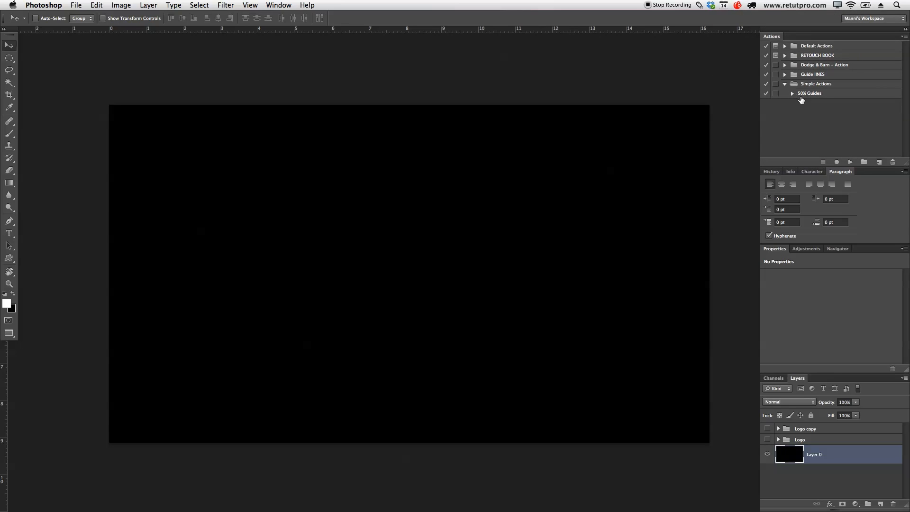
Step: Select the 50% Guides action and play it to recreate the centred guides
{"action": "left_click", "coordinate": [810, 93]}
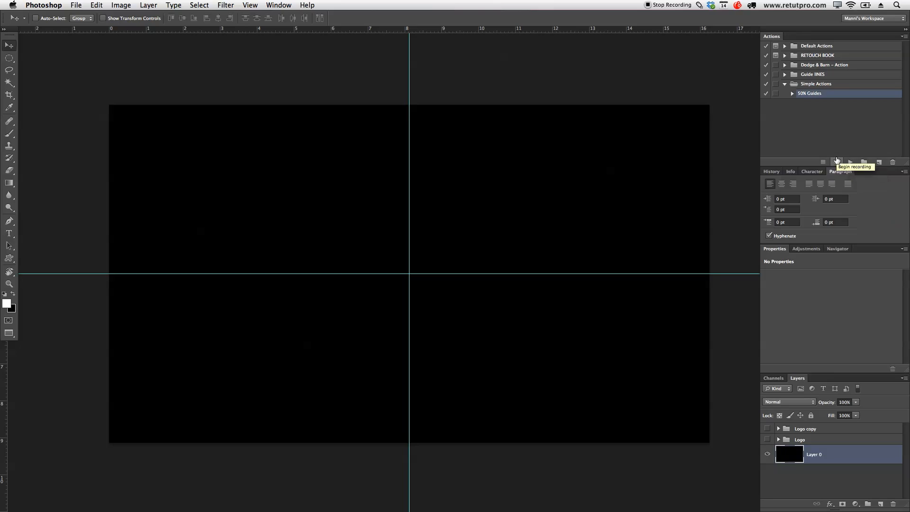
{"action": "mouse_move", "coordinate": [573, 204]}
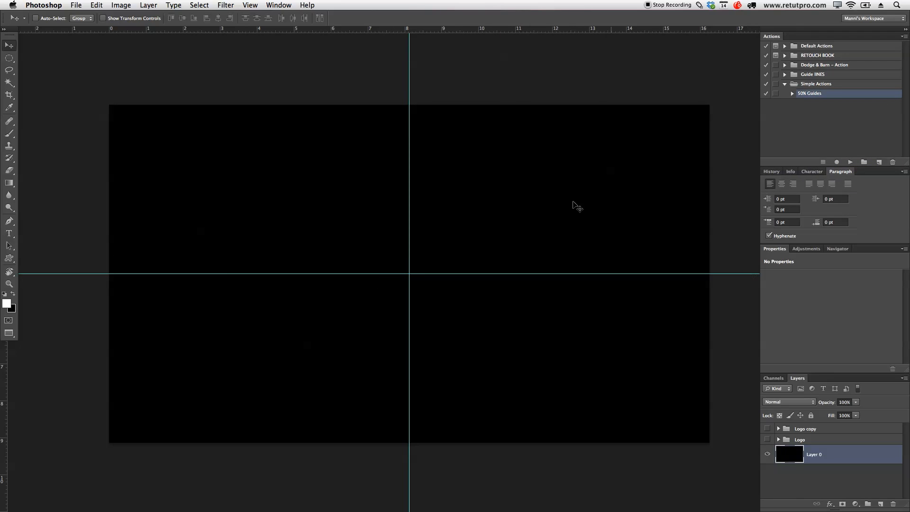
{"action": "left_click", "coordinate": [250, 5]}
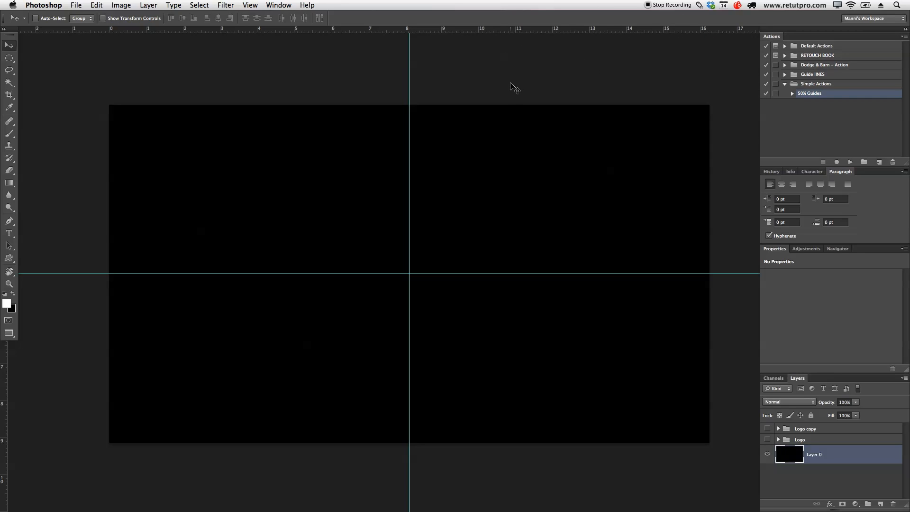
{"action": "mouse_move", "coordinate": [510, 92]}
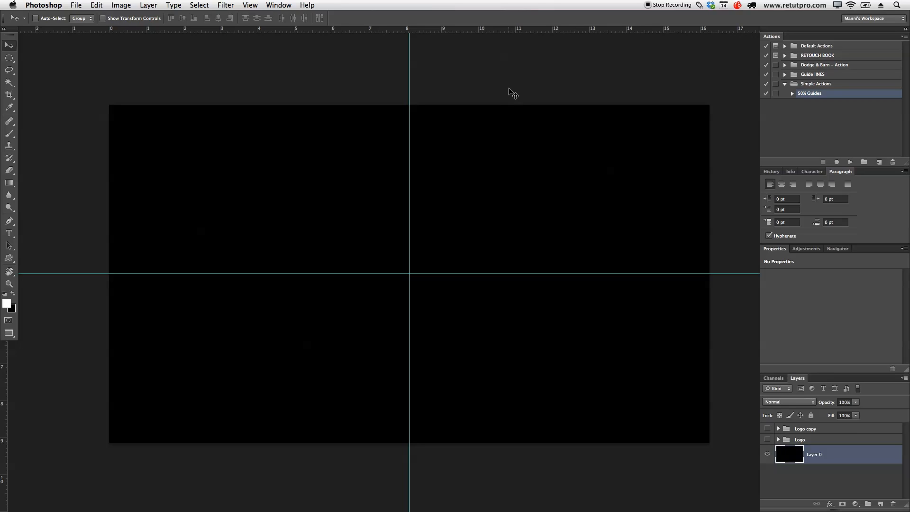
{"action": "mouse_move", "coordinate": [509, 109]}
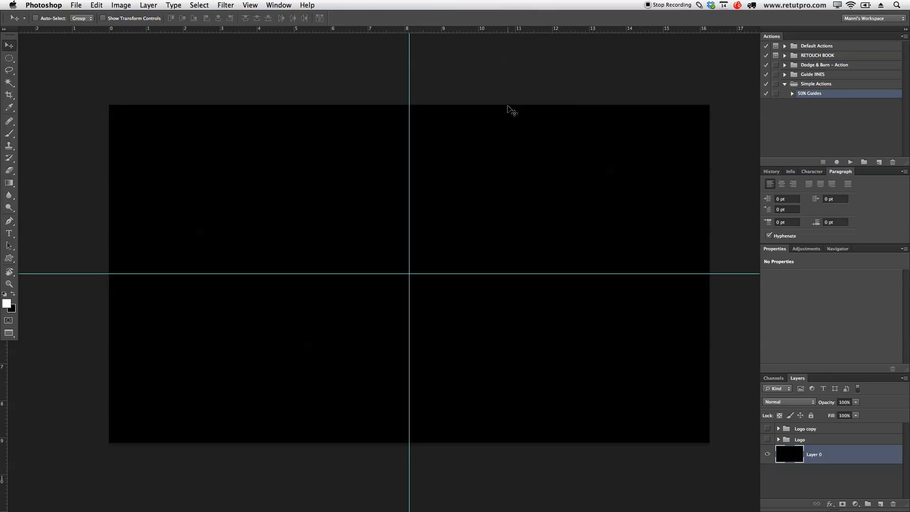